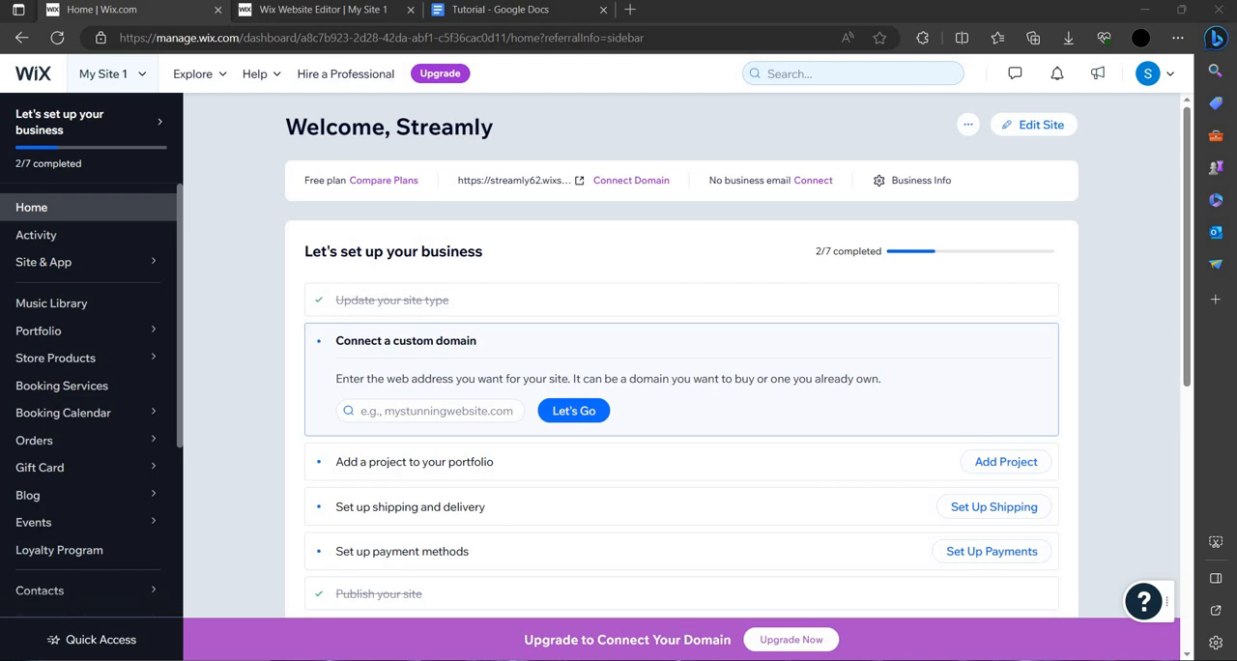
mouse_move(629, 74)
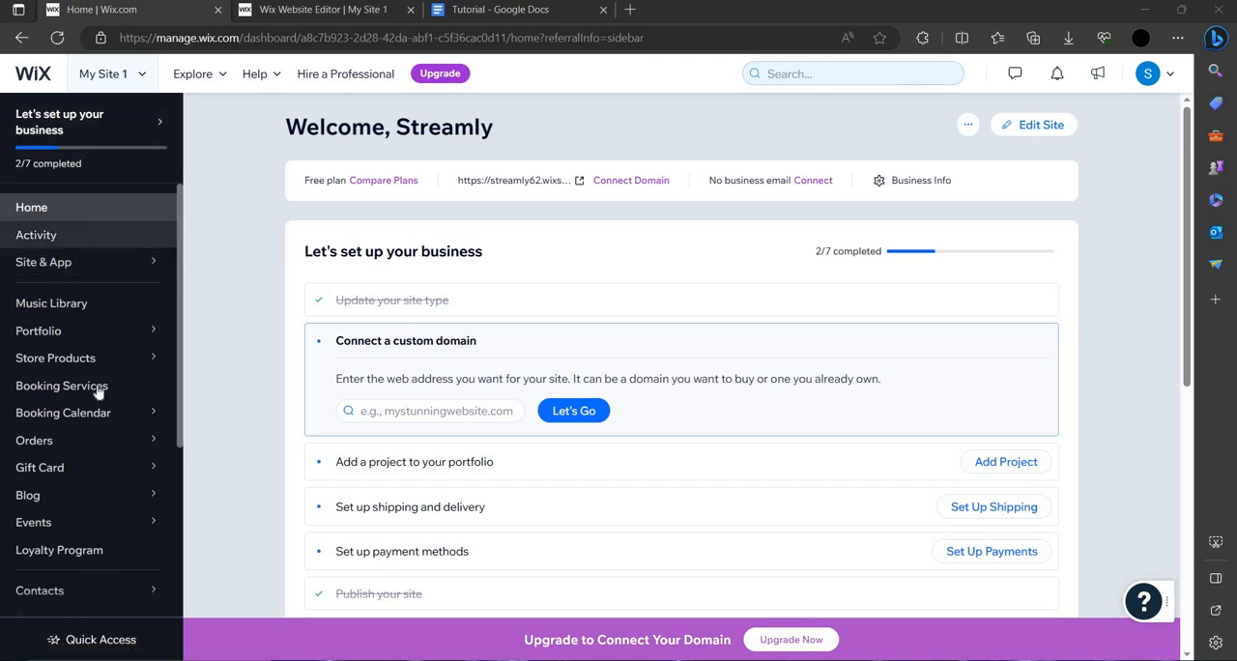
Step: Go to Settings and open Website settings, showing the site as published with its name
scroll(down, 3)
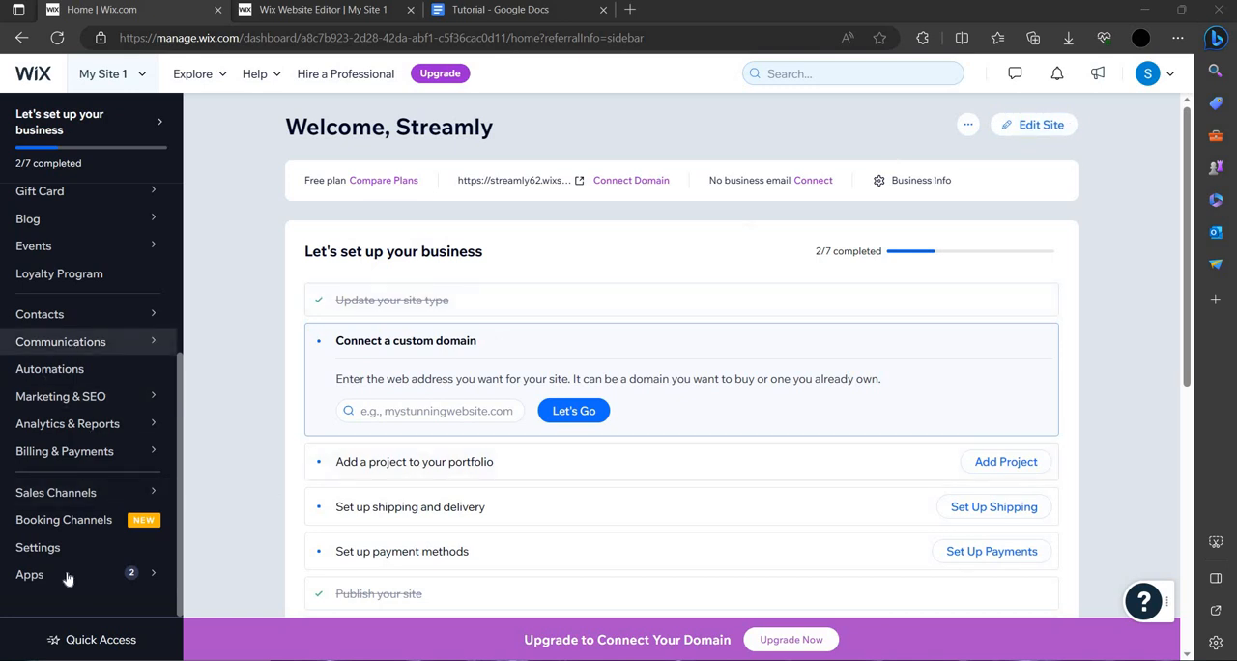
click(37, 547)
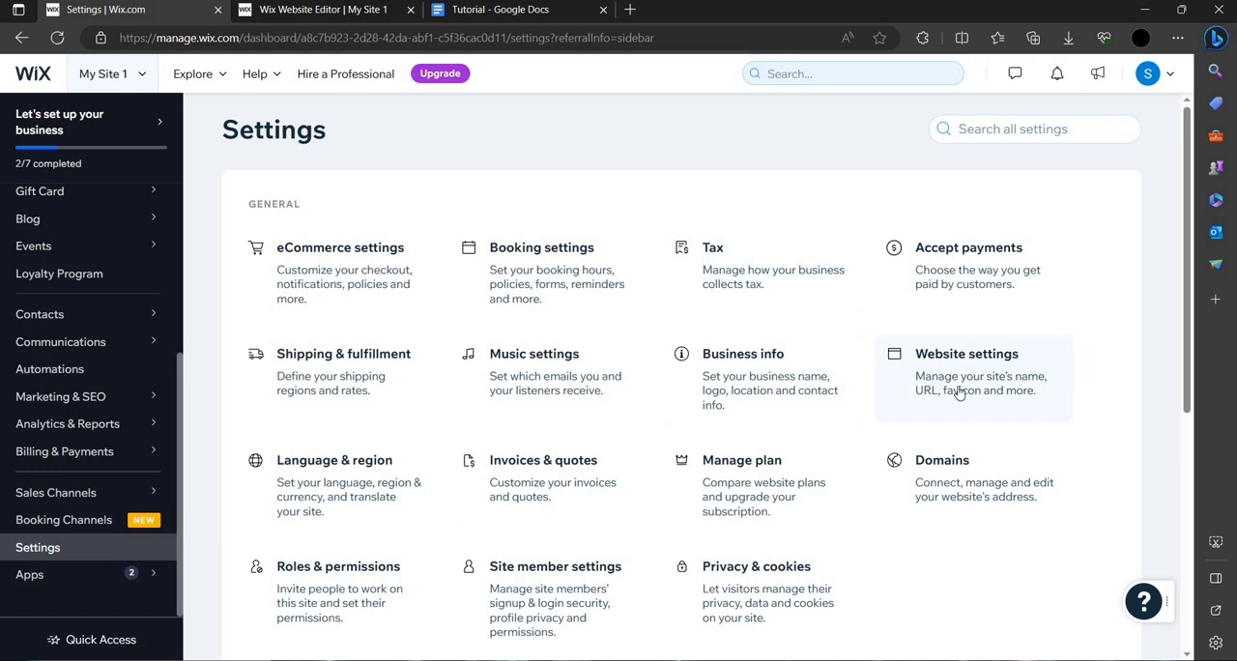
click(966, 377)
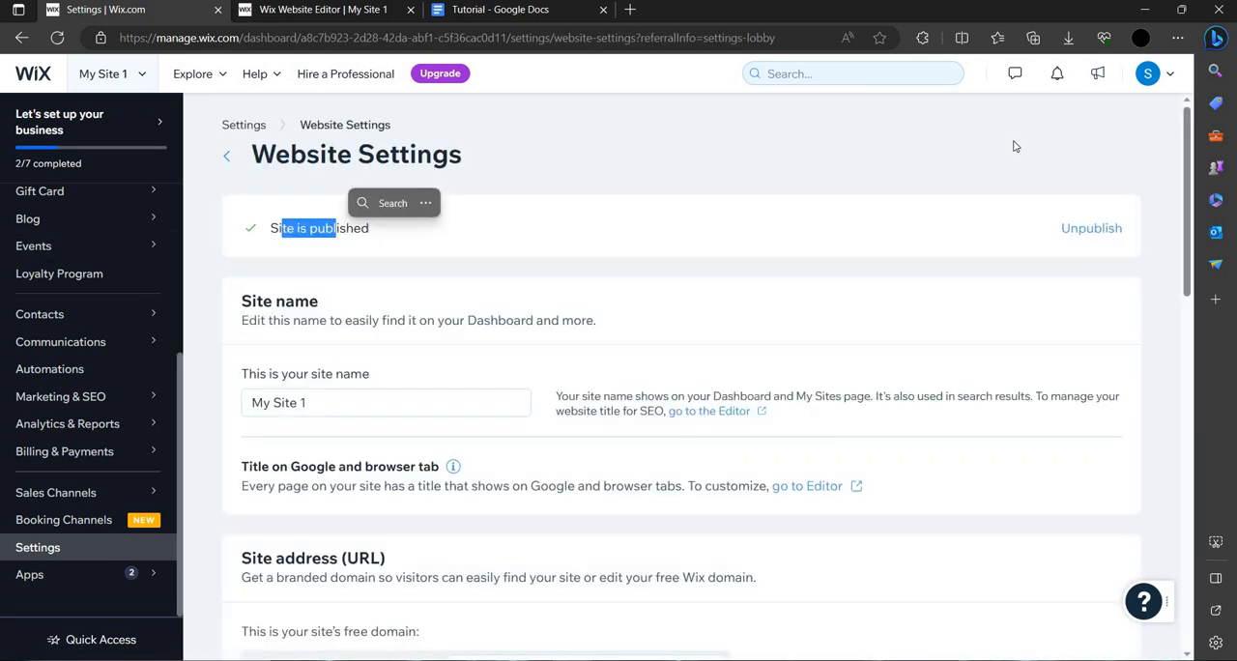
Step: Unpublish the site, confirm in the Unpublish dialog, and return to the dashboard Home
click(1091, 228)
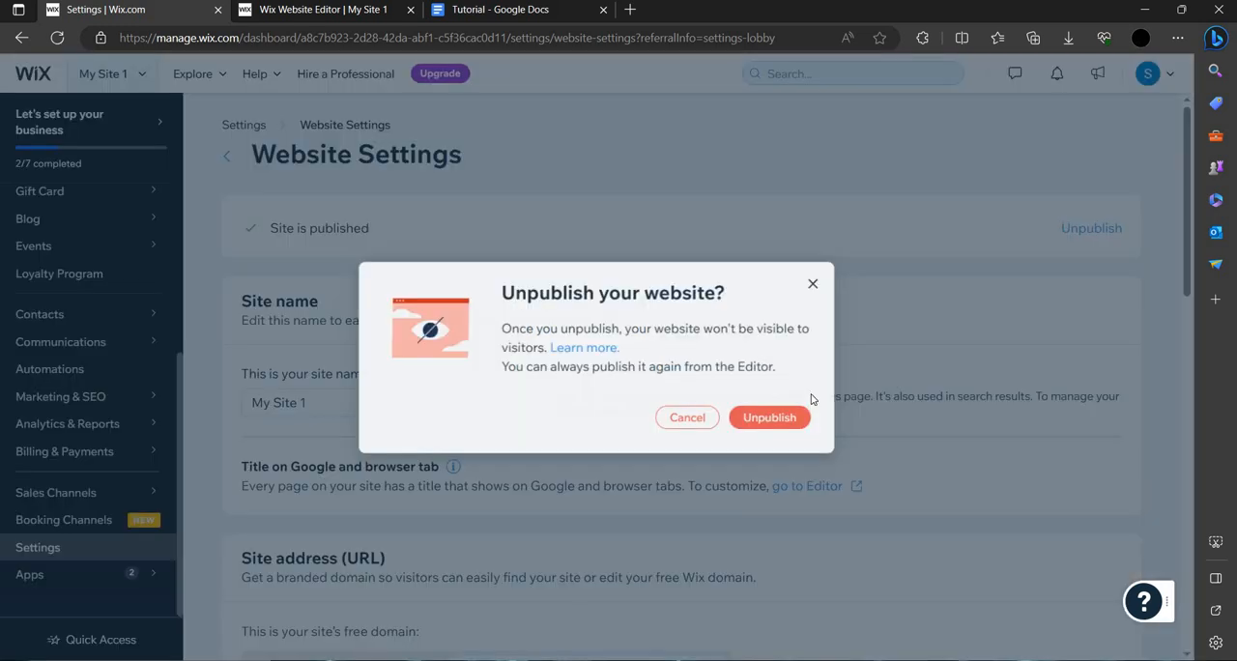
click(687, 417)
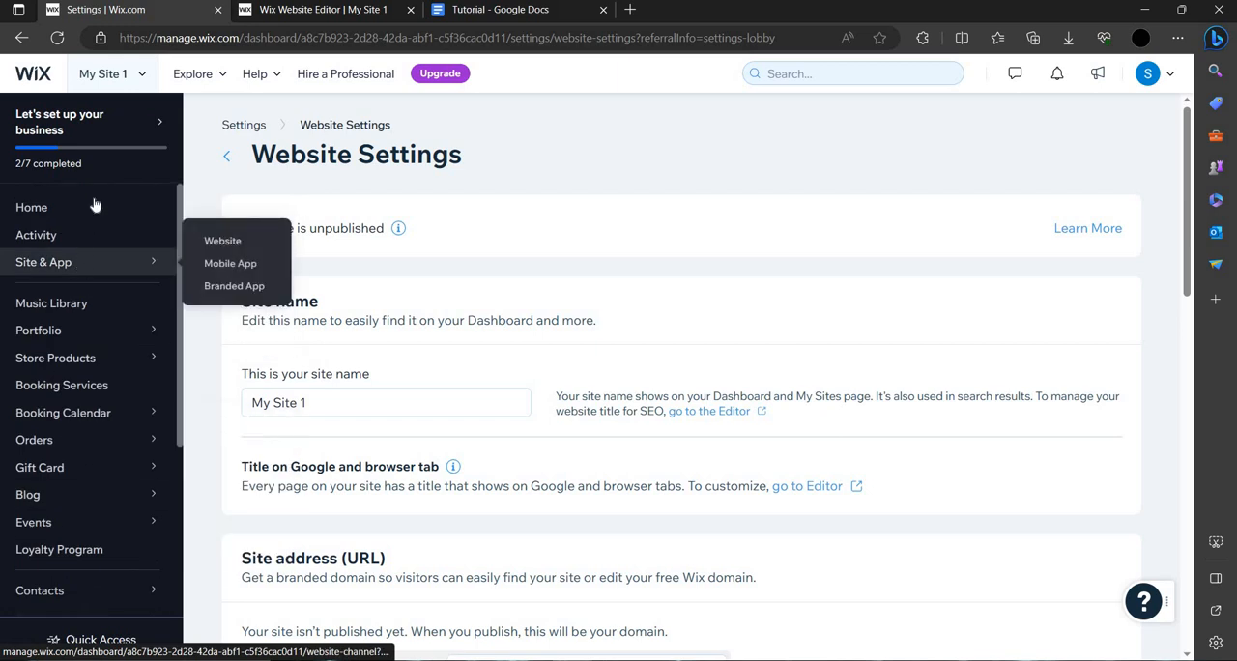
click(31, 207)
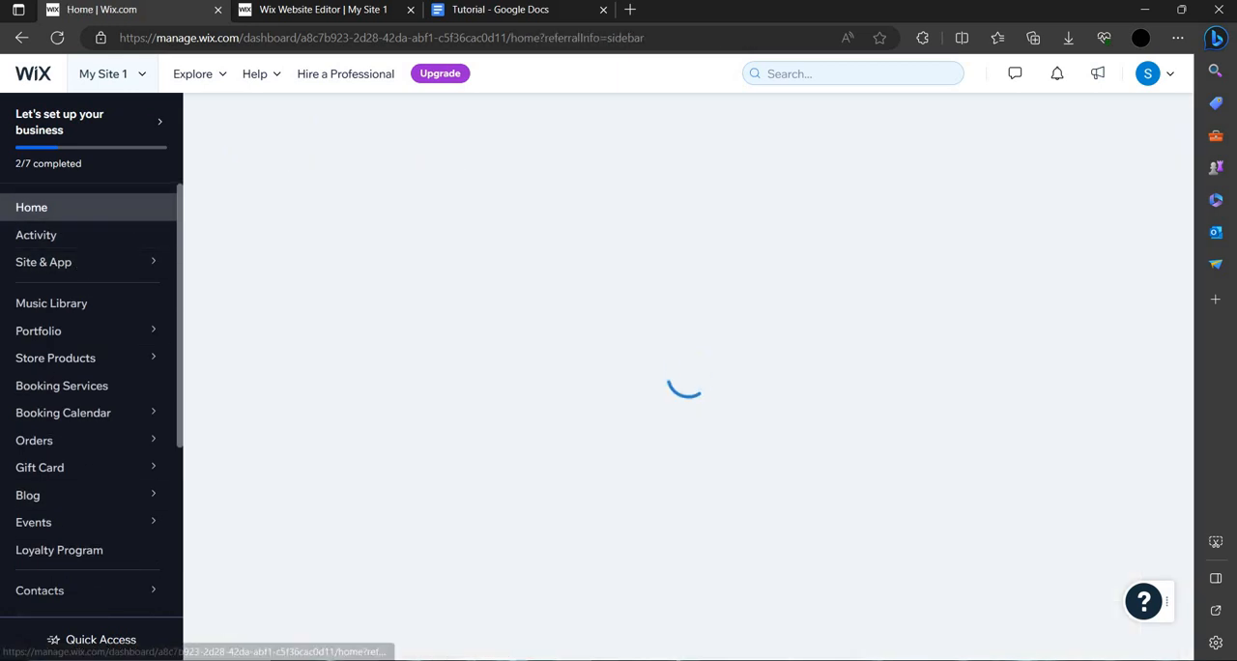